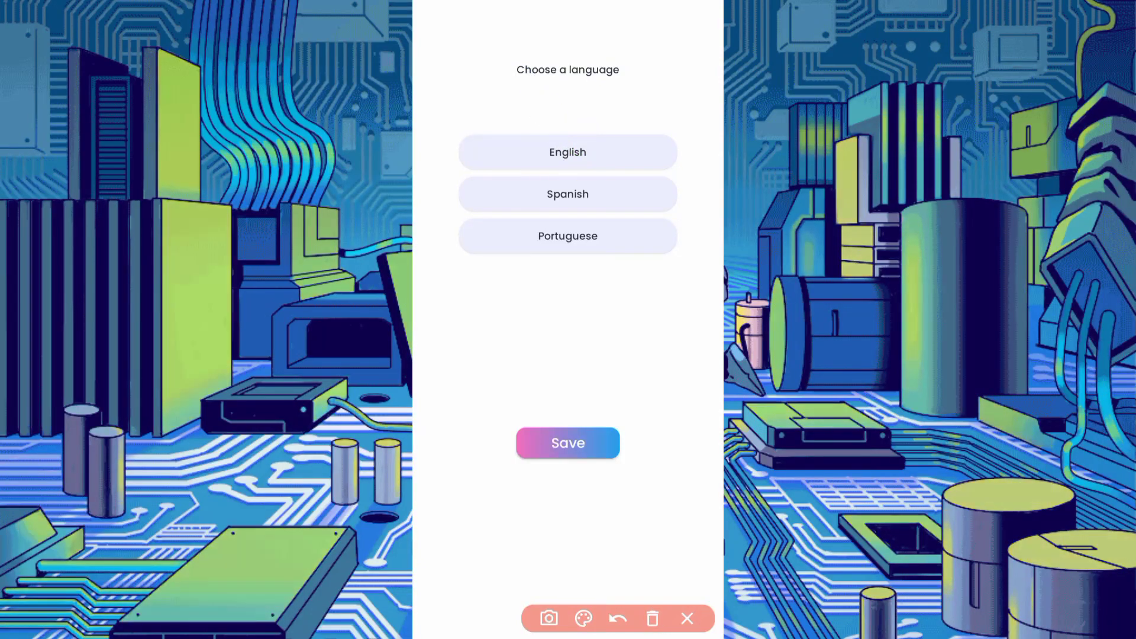
Choose English as the Givvy Giveaways app language and save it
left_click(567, 152)
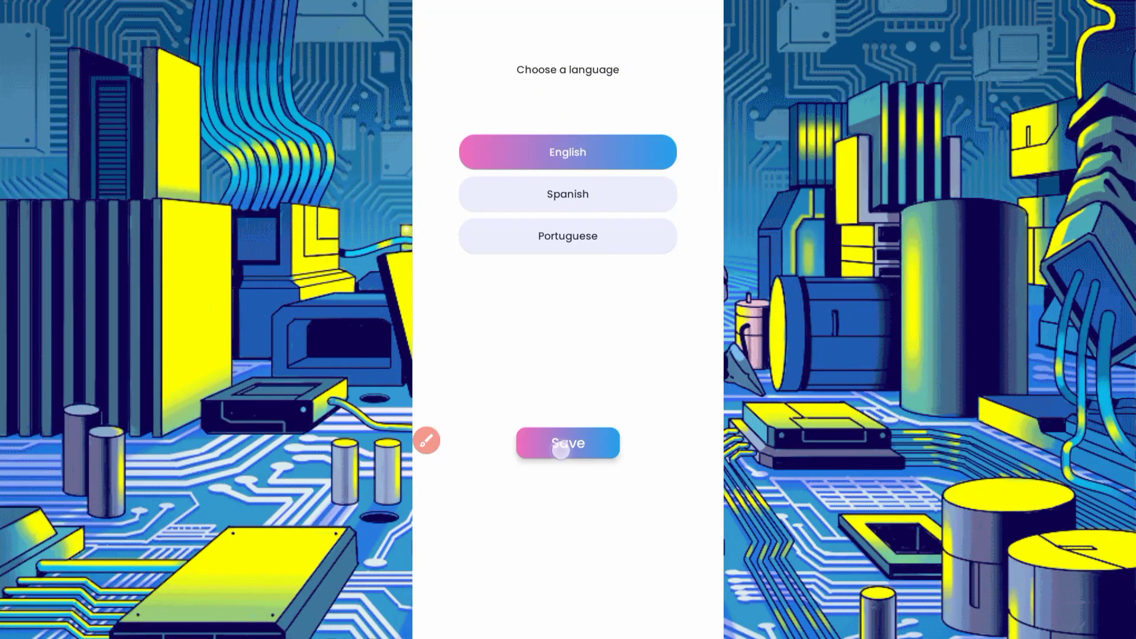
left_click(567, 443)
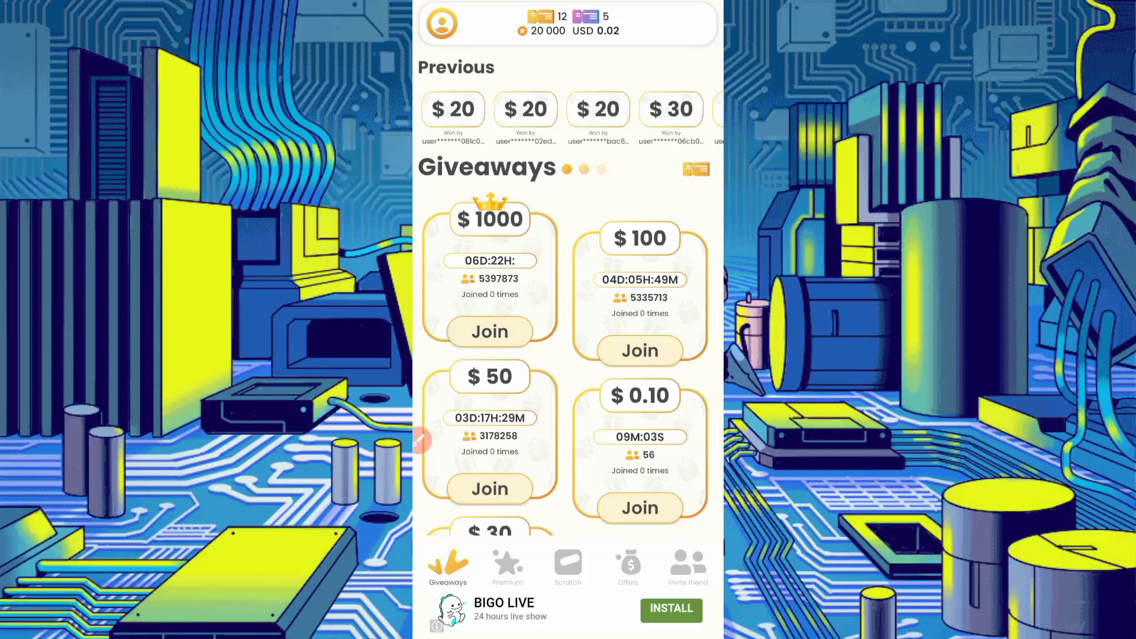
Join the $0.25 giveaway using all 12 tickets
scroll("down", 3)
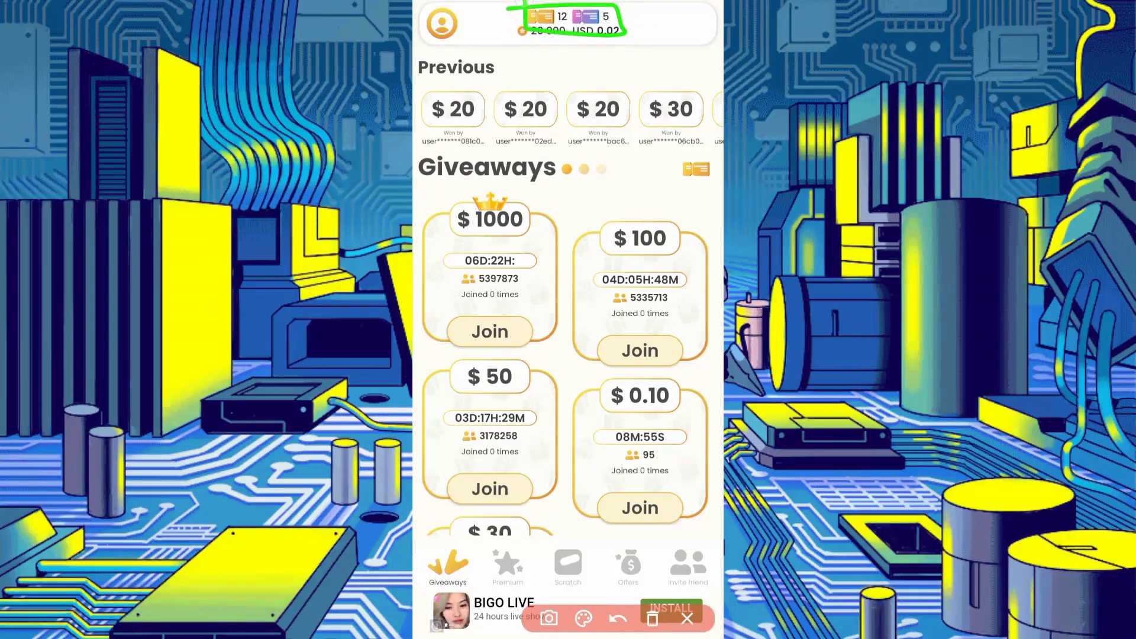
scroll("down", 3)
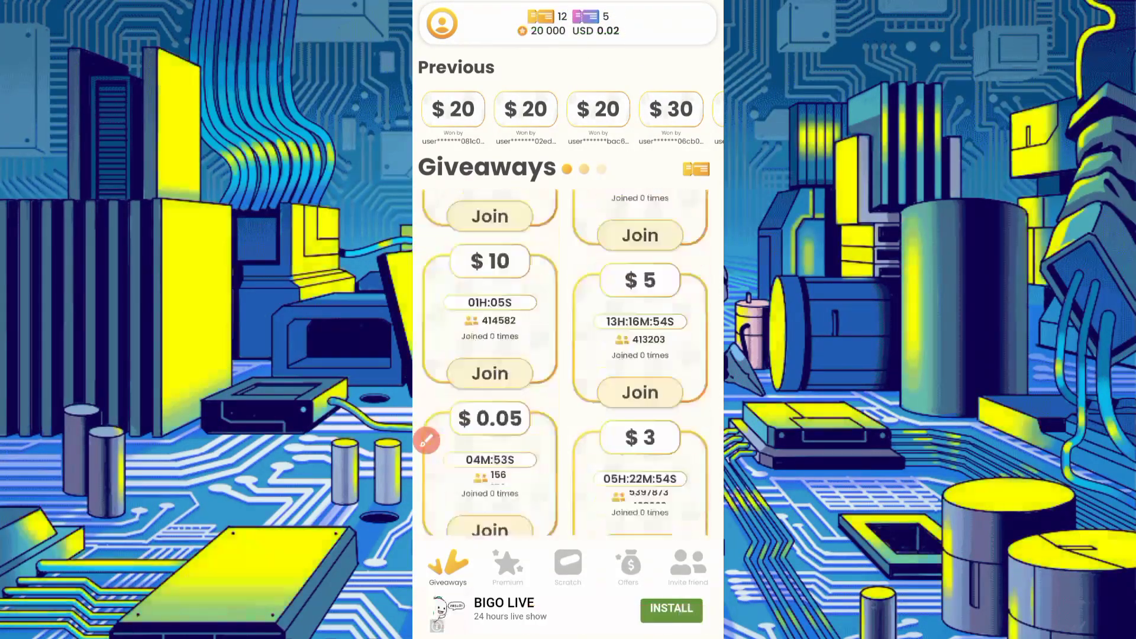
scroll("down", 3)
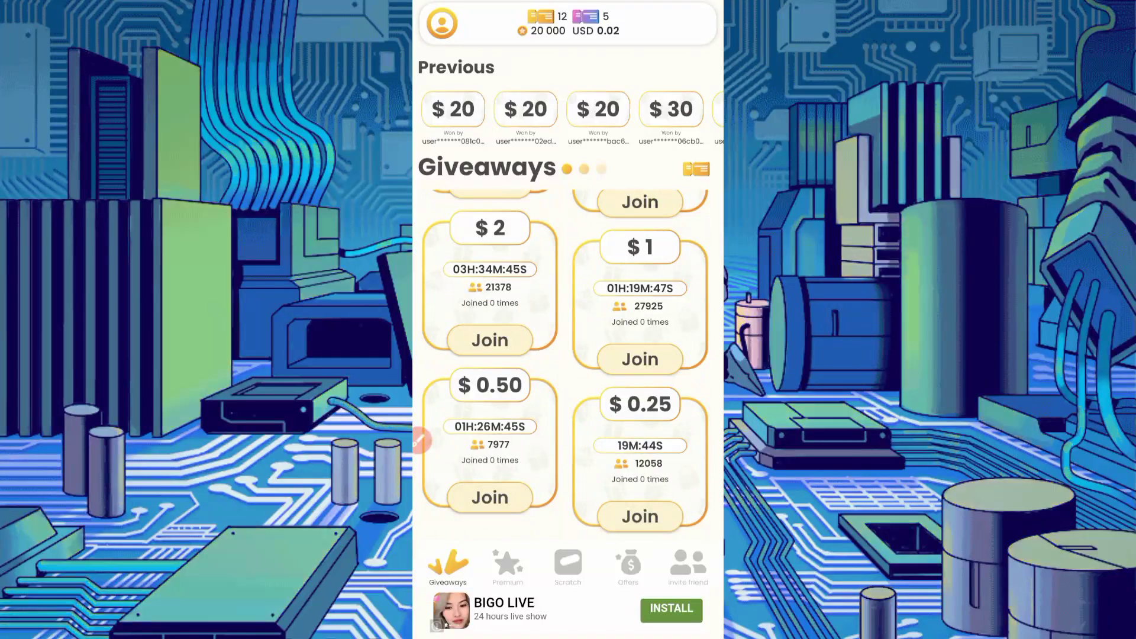
left_click(640, 516)
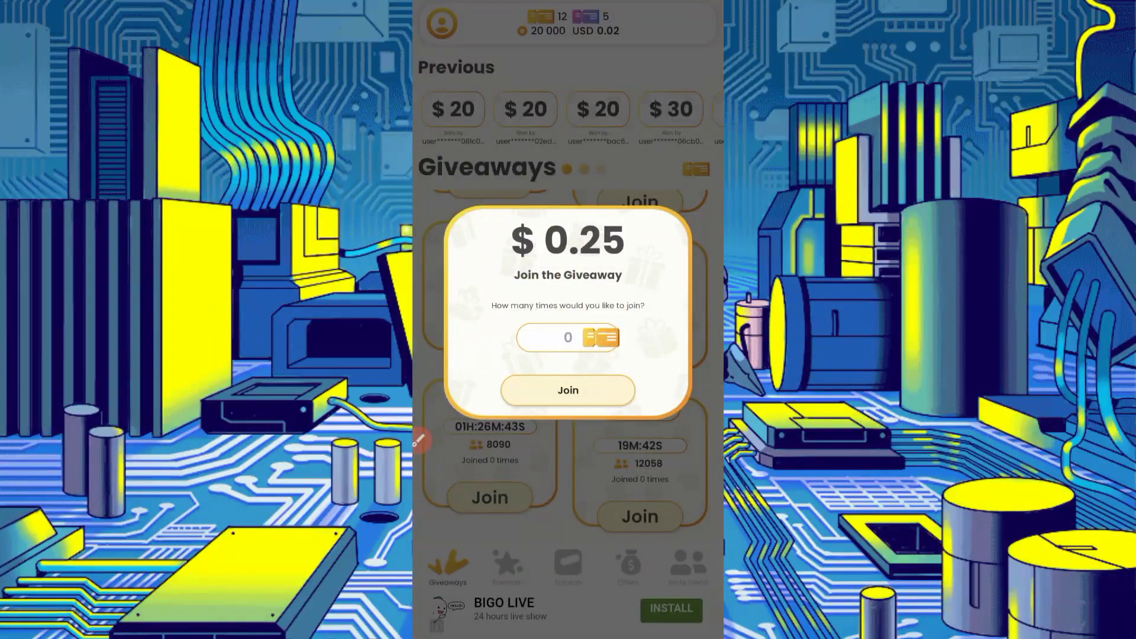
left_click(568, 336)
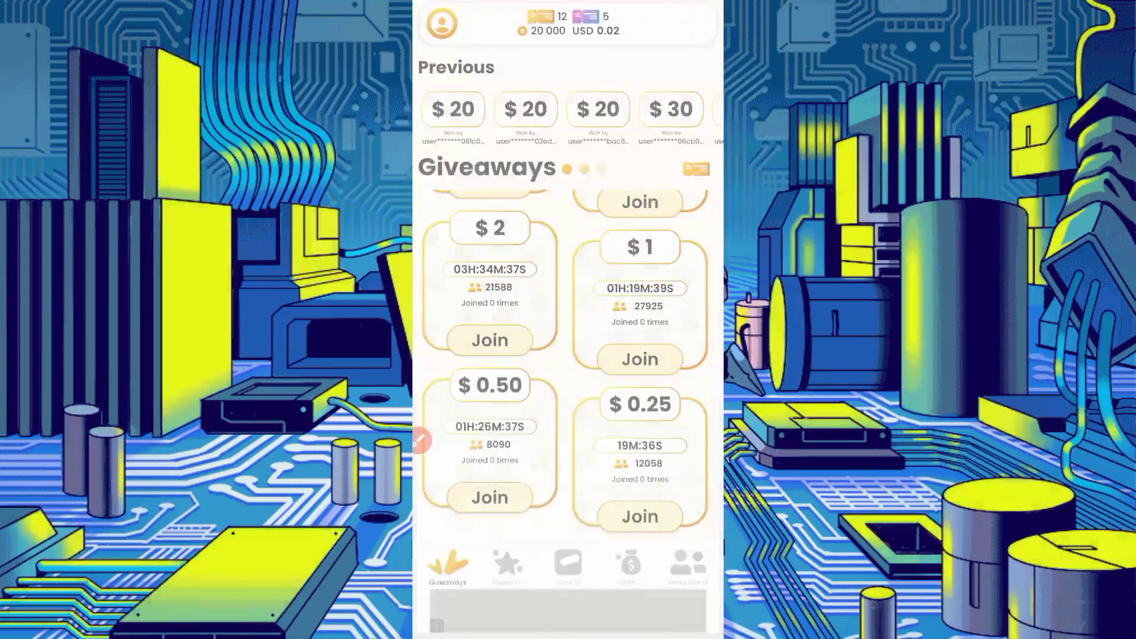
left_click(639, 517)
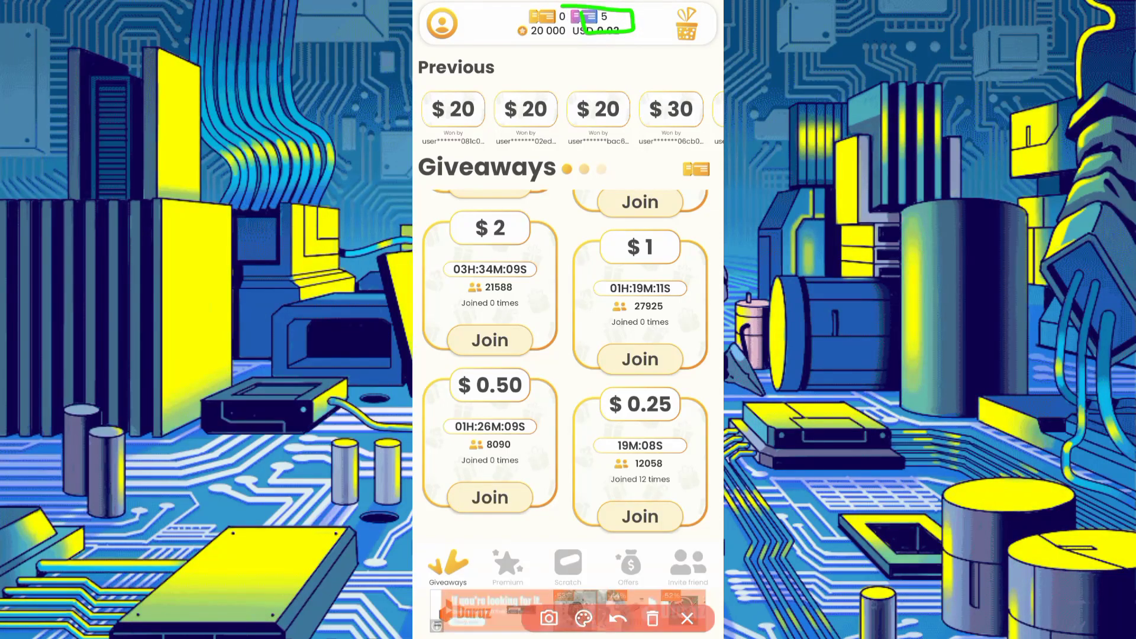
Browse the Premium, Scratch, Offers and Invite friends sections, ending in the account menu
left_click(507, 565)
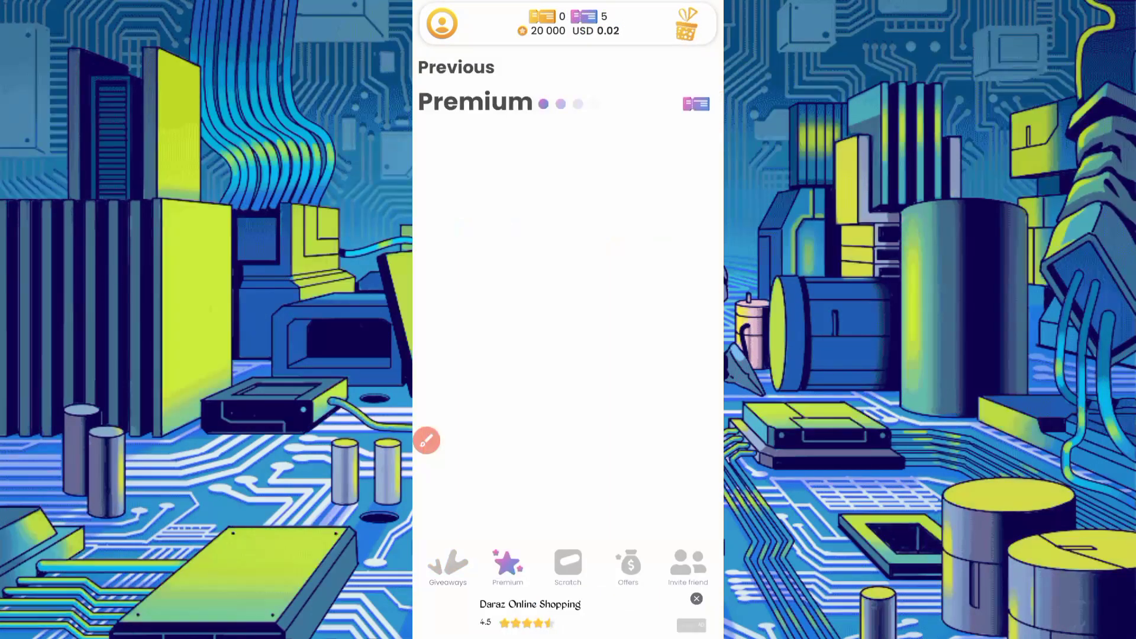
left_click(427, 440)
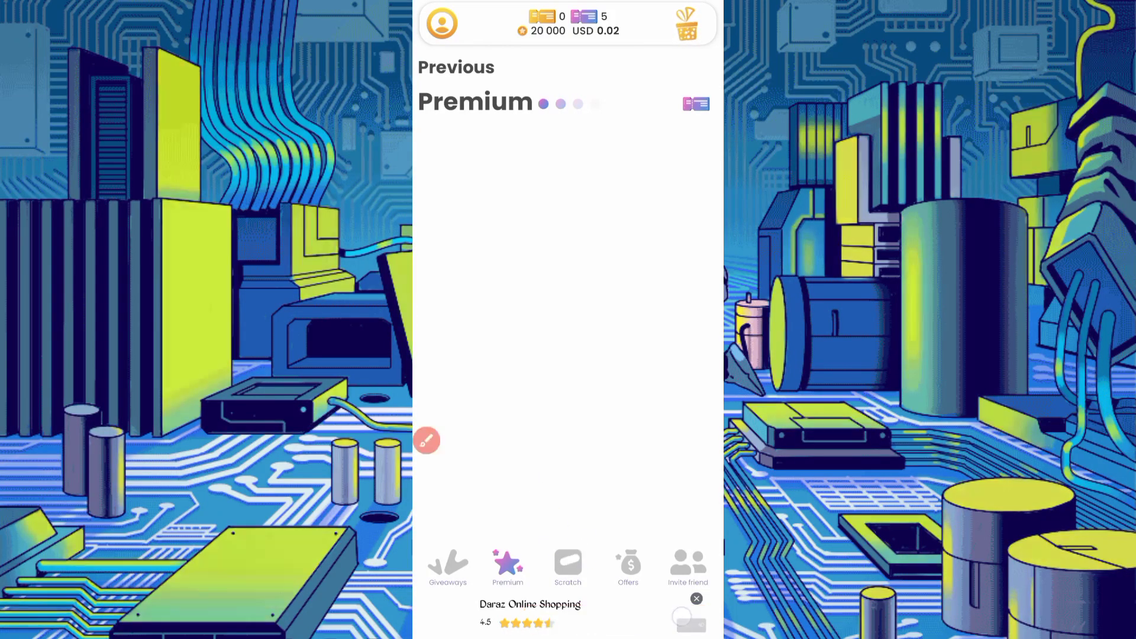
left_click(568, 566)
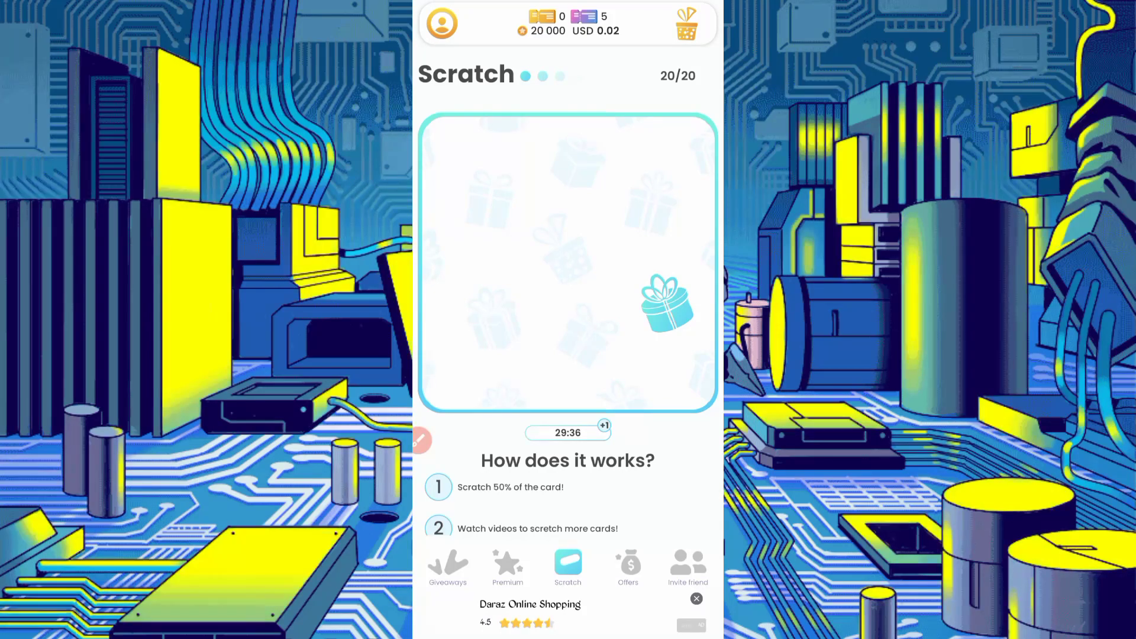
left_click(627, 568)
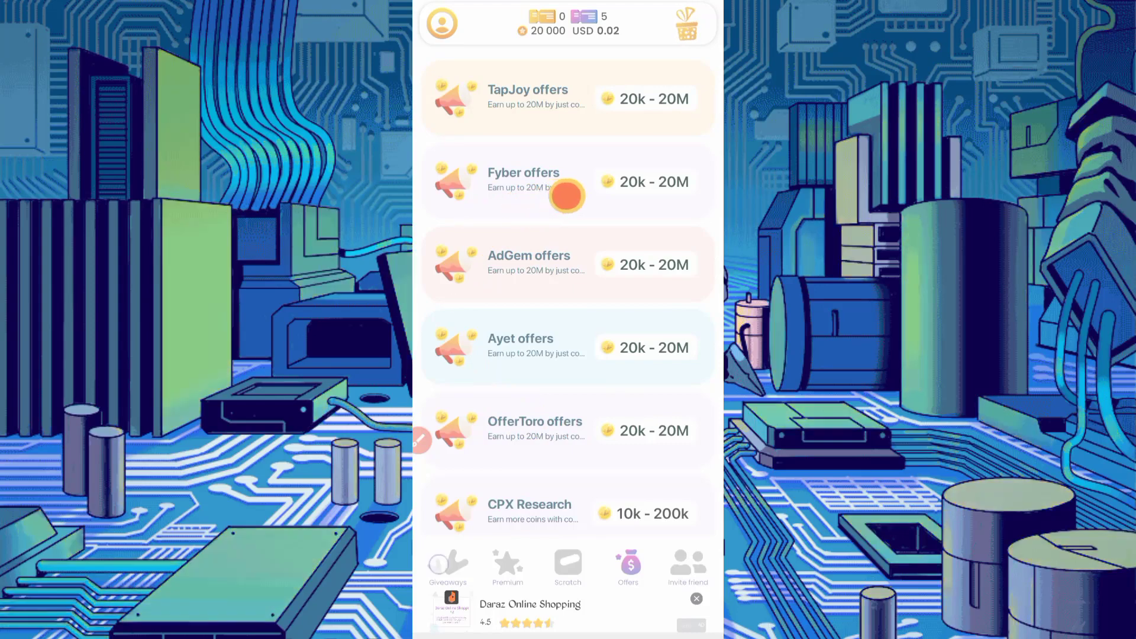
left_click(686, 565)
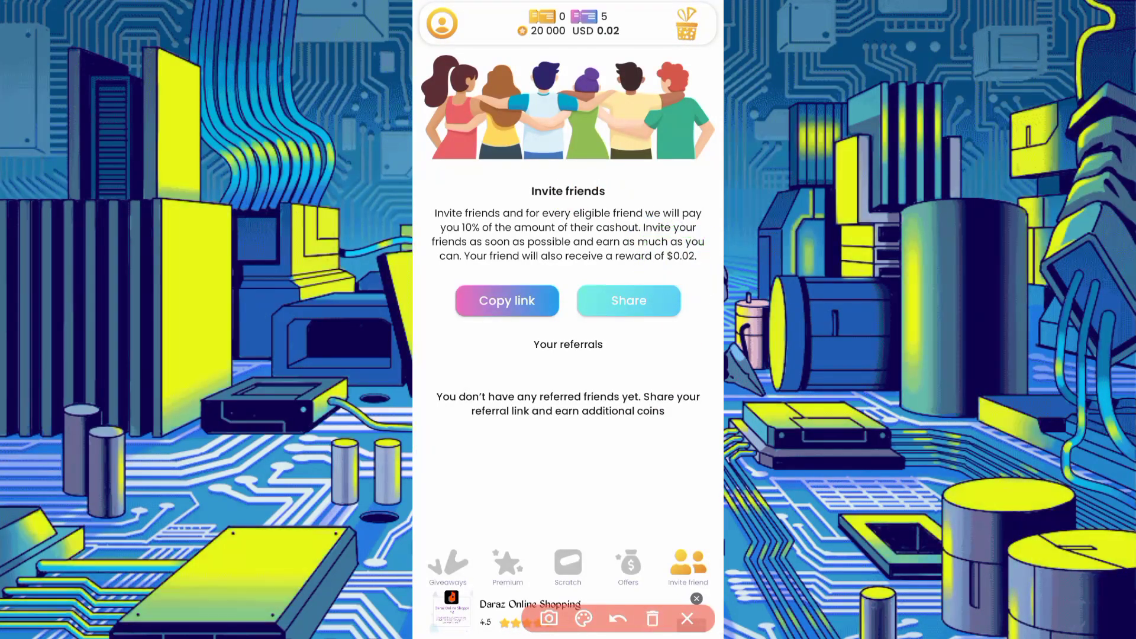
left_click(687, 618)
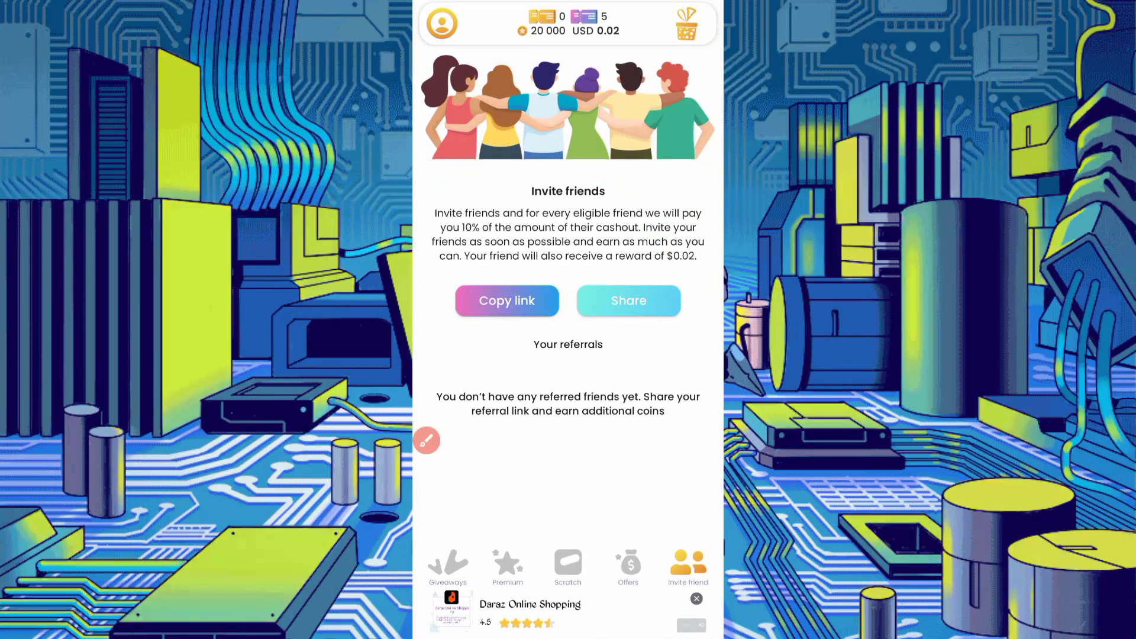
left_click(441, 23)
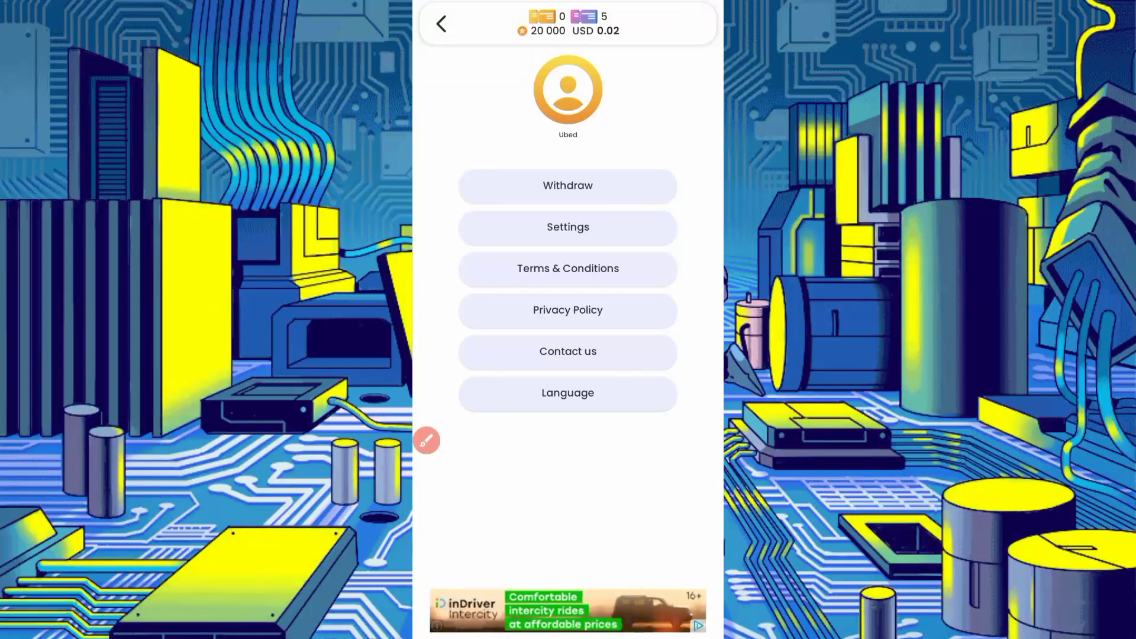
Review the withdrawal page with the 20 000 coin balance and payout options
left_click(568, 185)
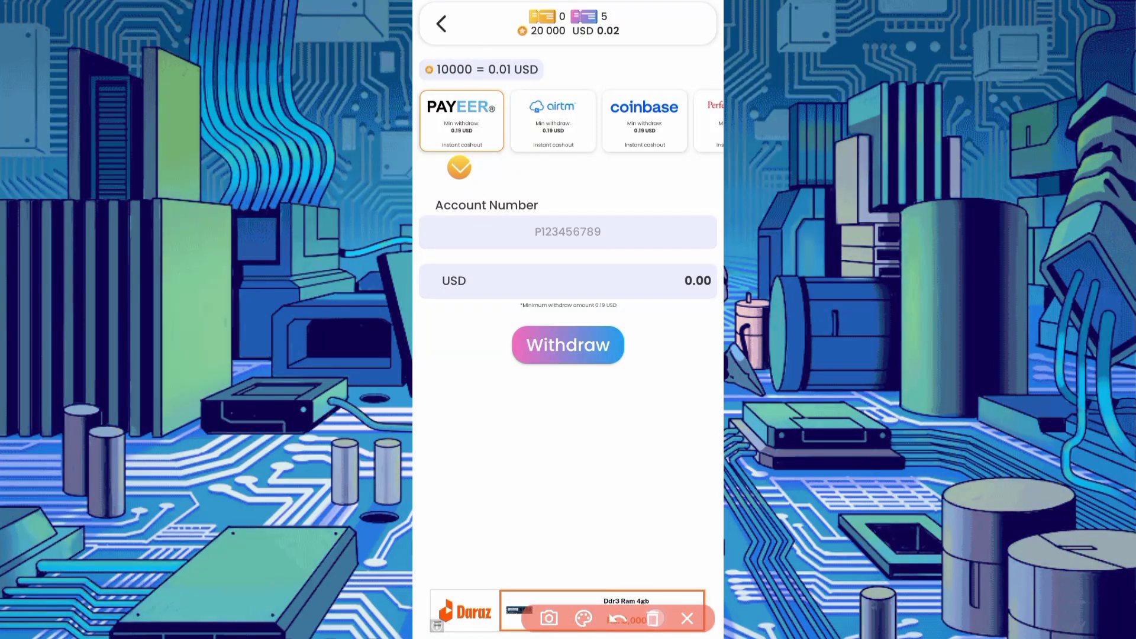
left_click(440, 23)
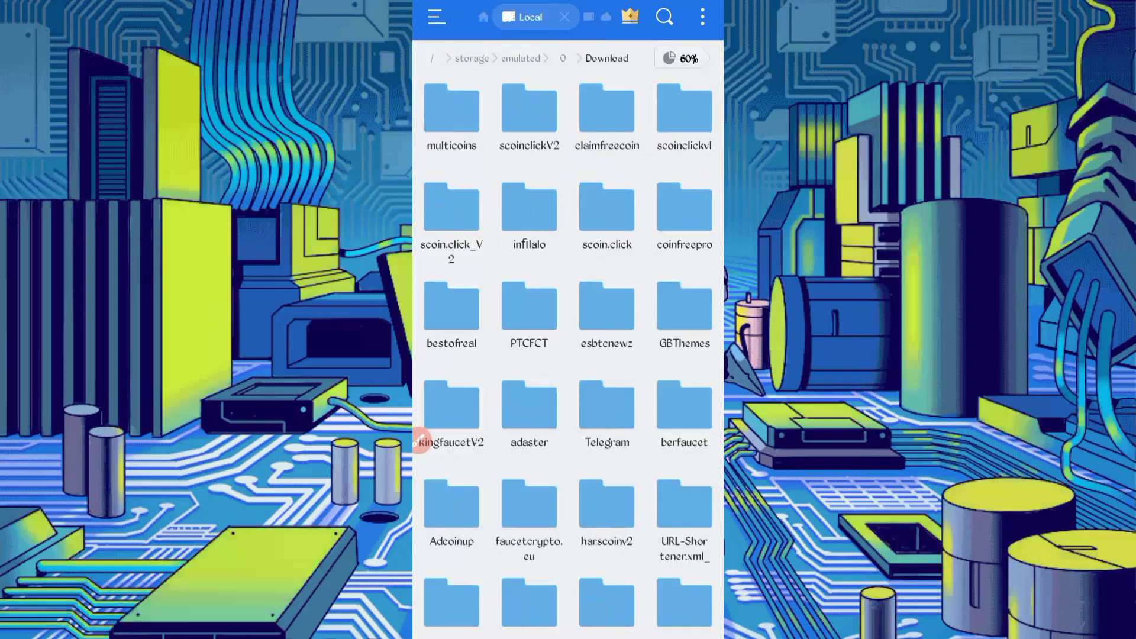
Extract givvy-giveaway.zip in Download, then go back to the home screen
scroll("down", 3)
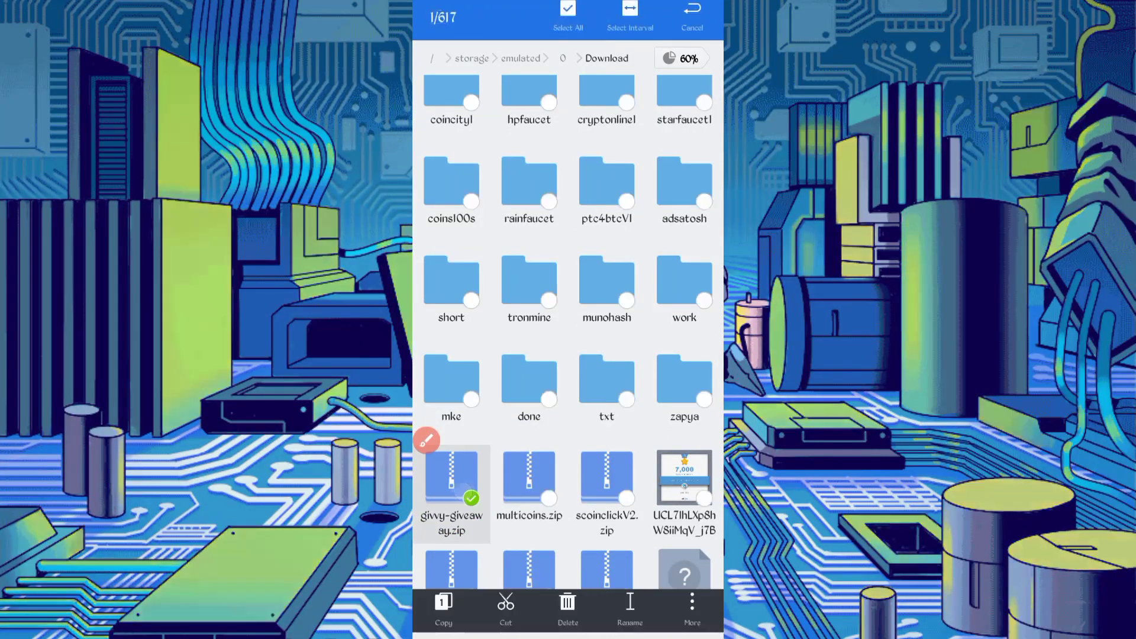
left_click(691, 613)
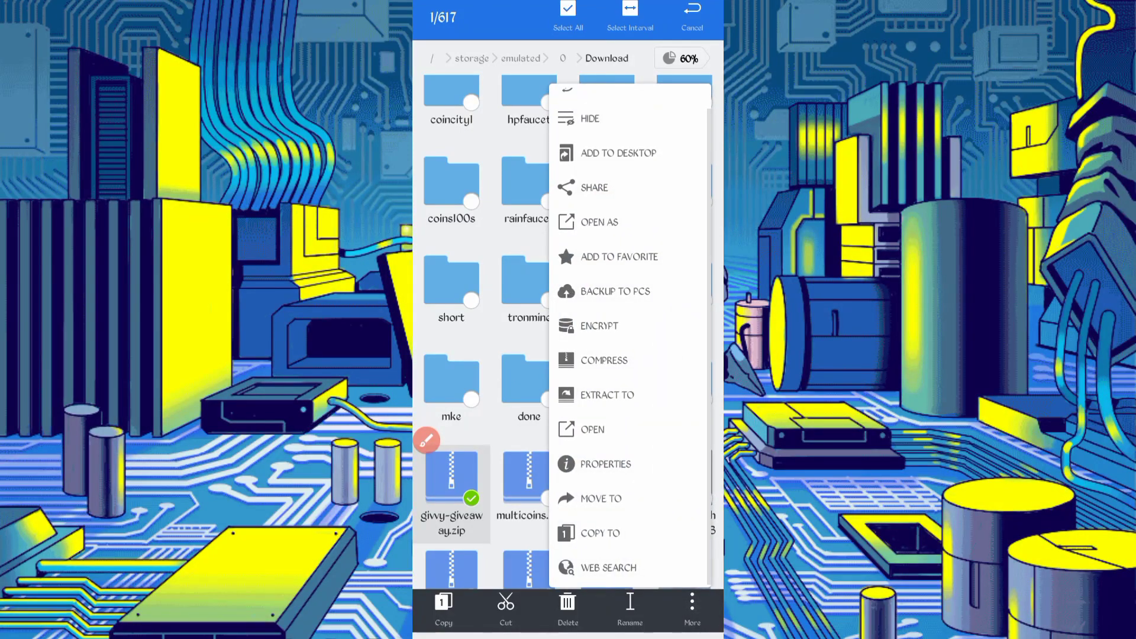
left_click(606, 395)
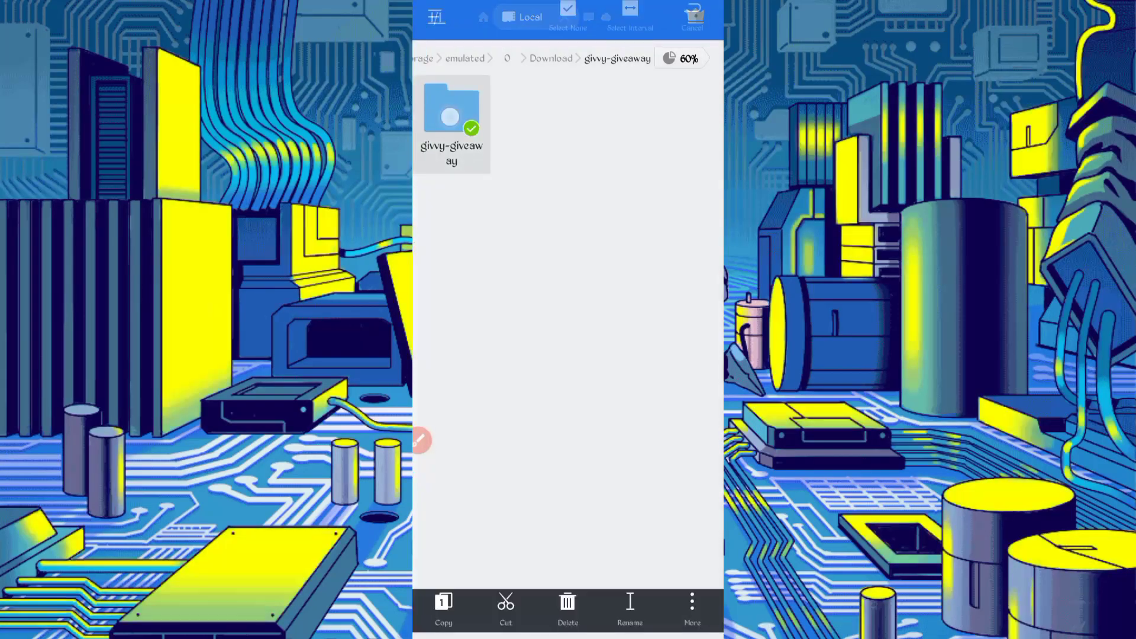
left_click(691, 611)
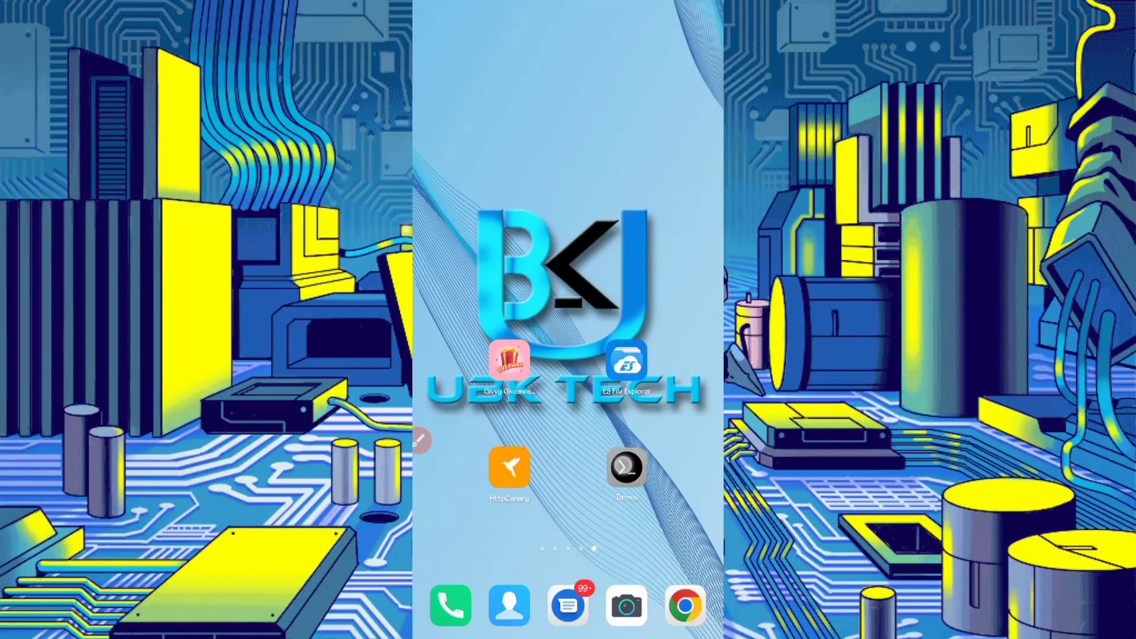
In Termux, cd into Download/givvy-giveaway/givvy-giveaway and type php bot.php
left_click(626, 467)
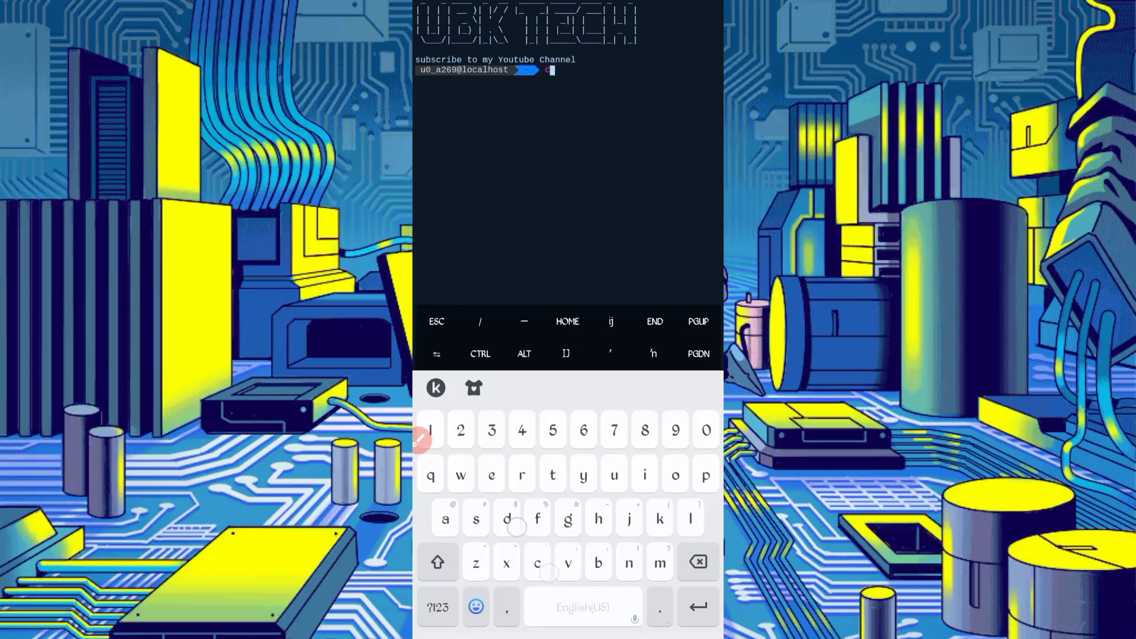
type("cd /storage/emulated/0/Download/givvy-giveaway/givvy-giveaway")
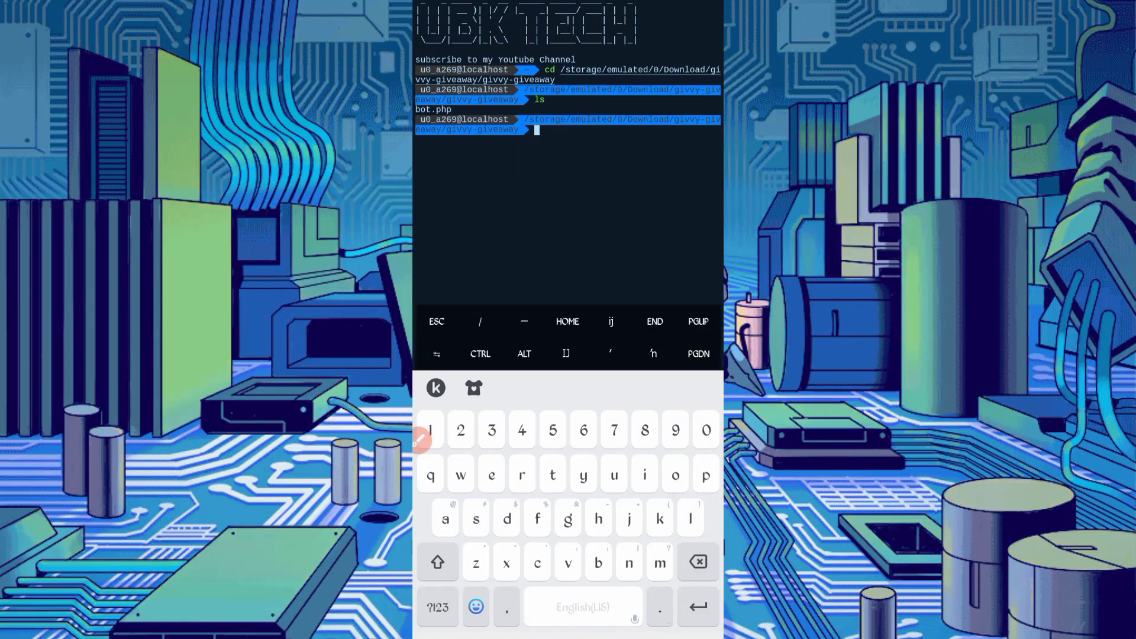
type("phpvb")
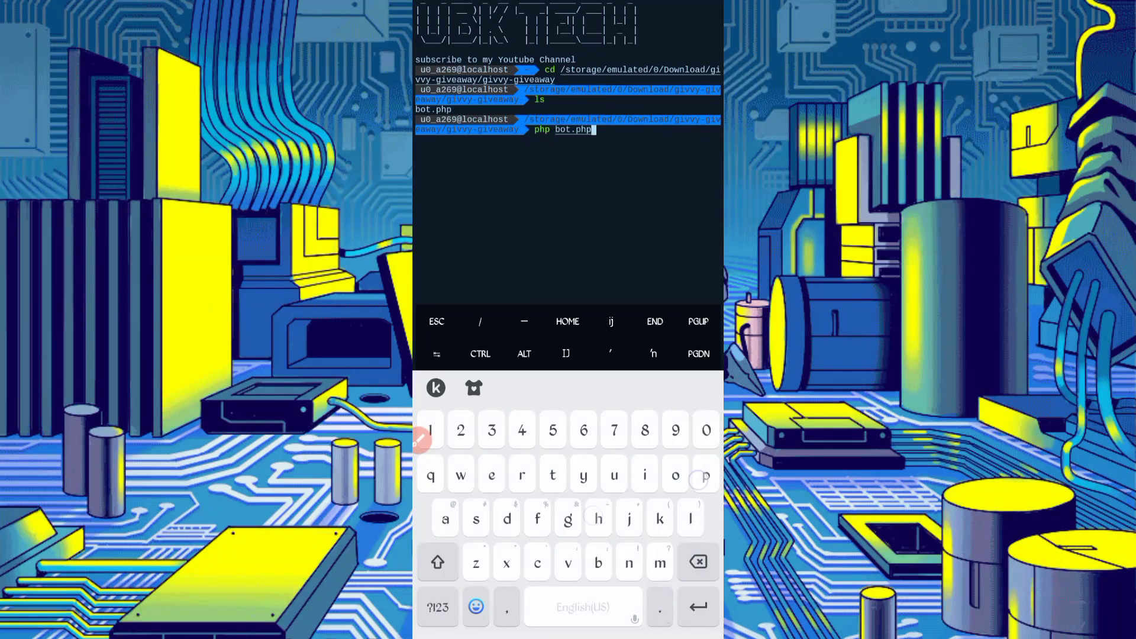
Run php bot.php until it prompts for a password, then switch to HttpCanary
key("Return")
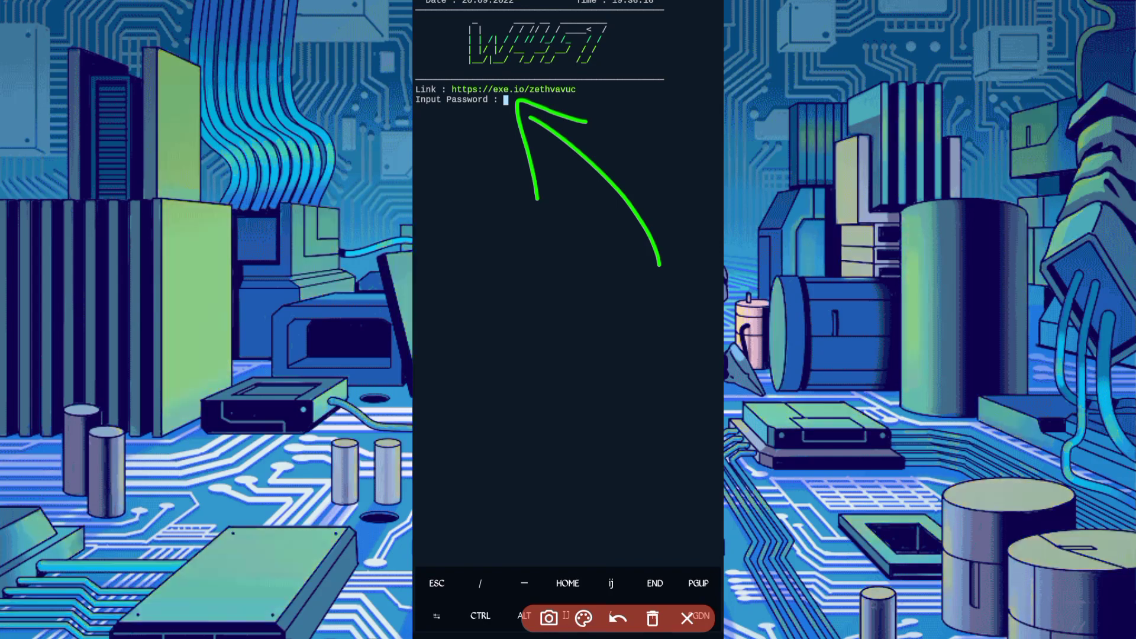
left_click(652, 616)
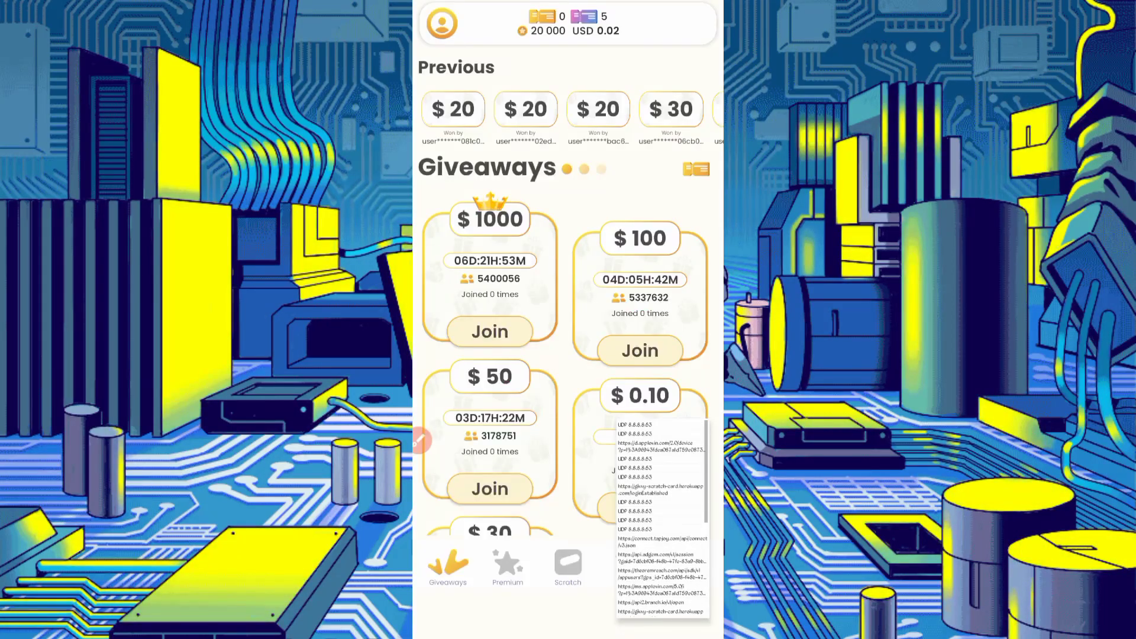
Use the Givvy Scratch section while HttpCanary records its network requests
left_click(569, 567)
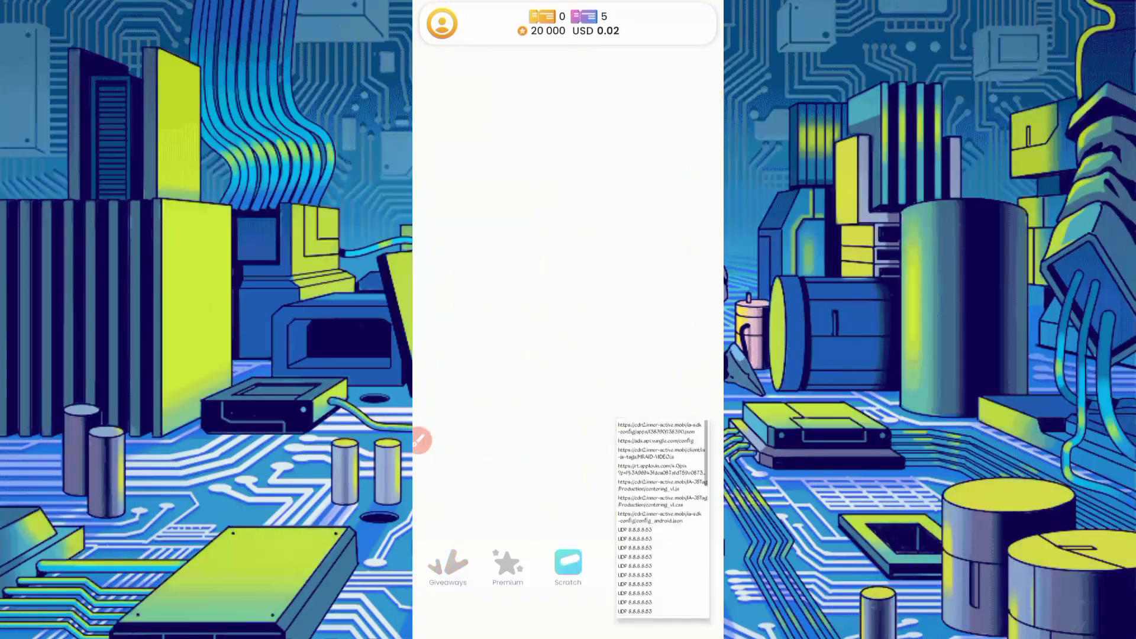
left_click(568, 568)
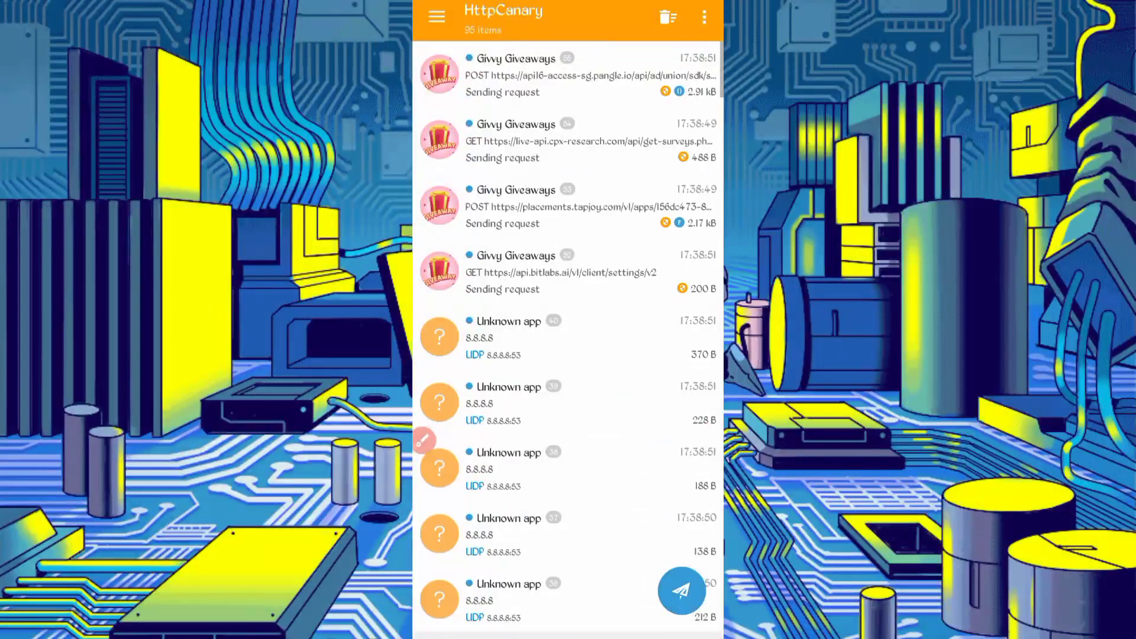
Filter HttpCanary captures to the givvy-scratch-card.herokuapp.com host
left_click(703, 16)
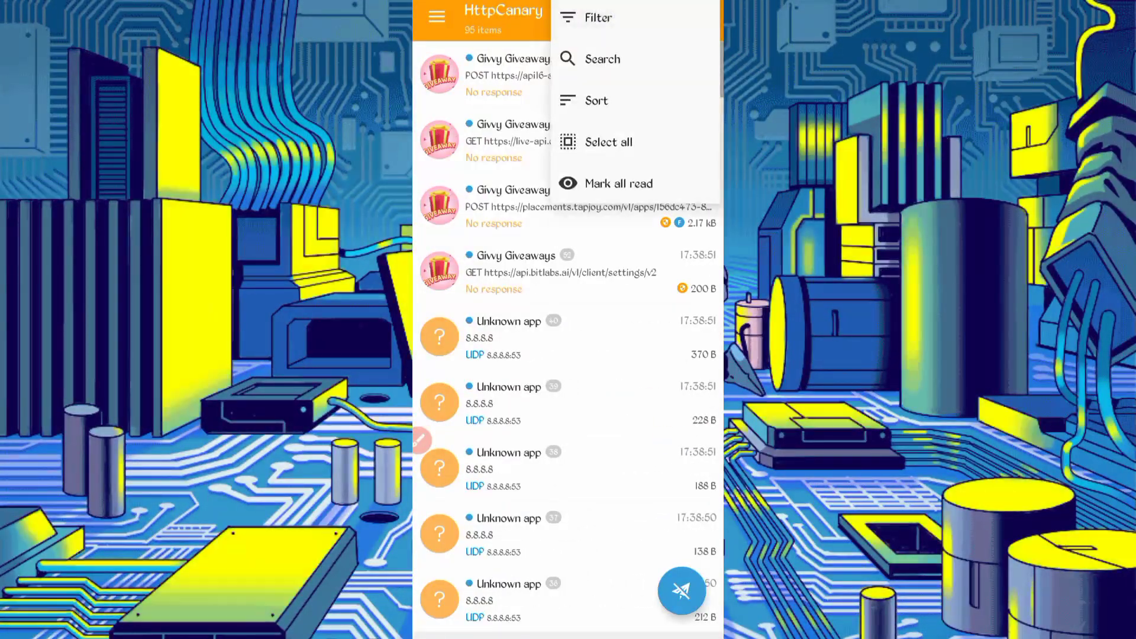
left_click(598, 17)
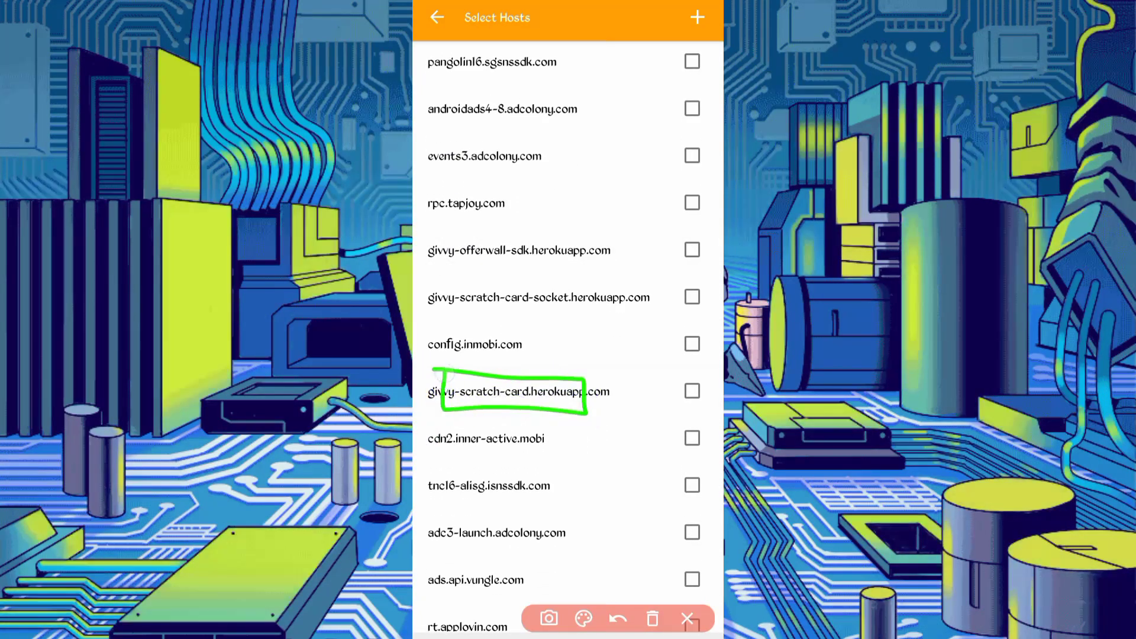
left_click(690, 391)
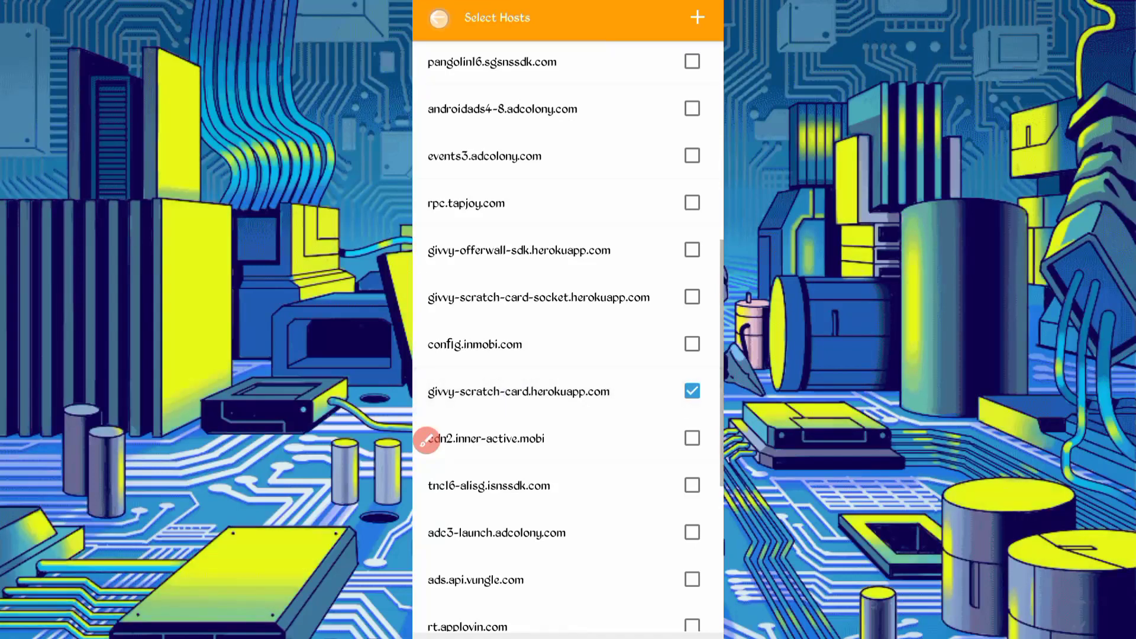
left_click(439, 17)
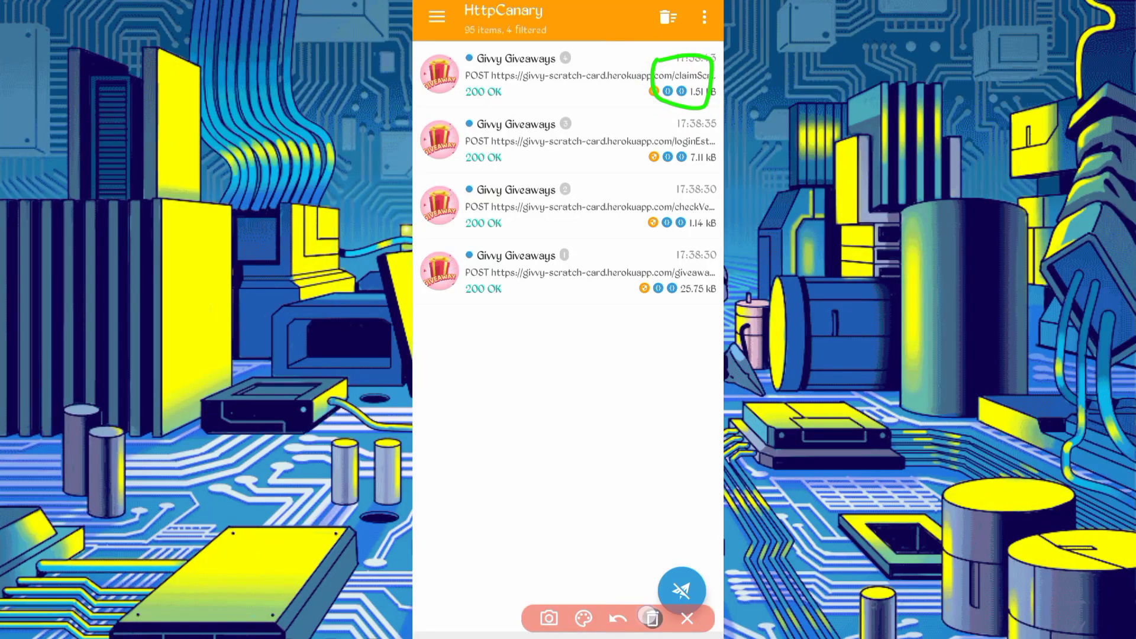
Open the claimScratchCard request's headers and copy its authCode
left_click(569, 74)
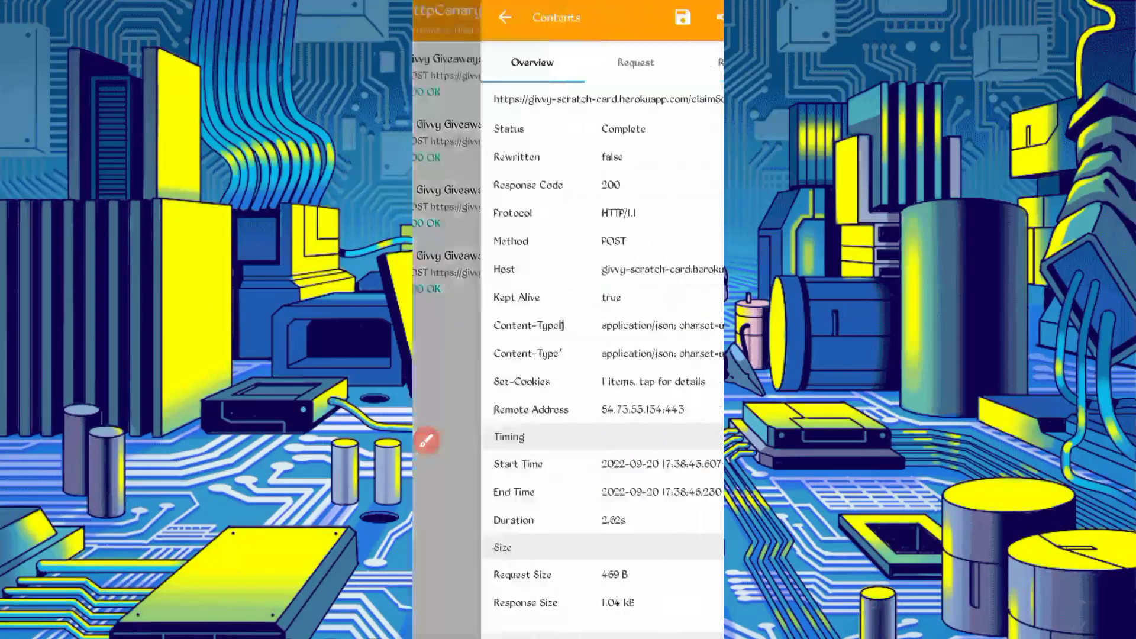
left_click(635, 63)
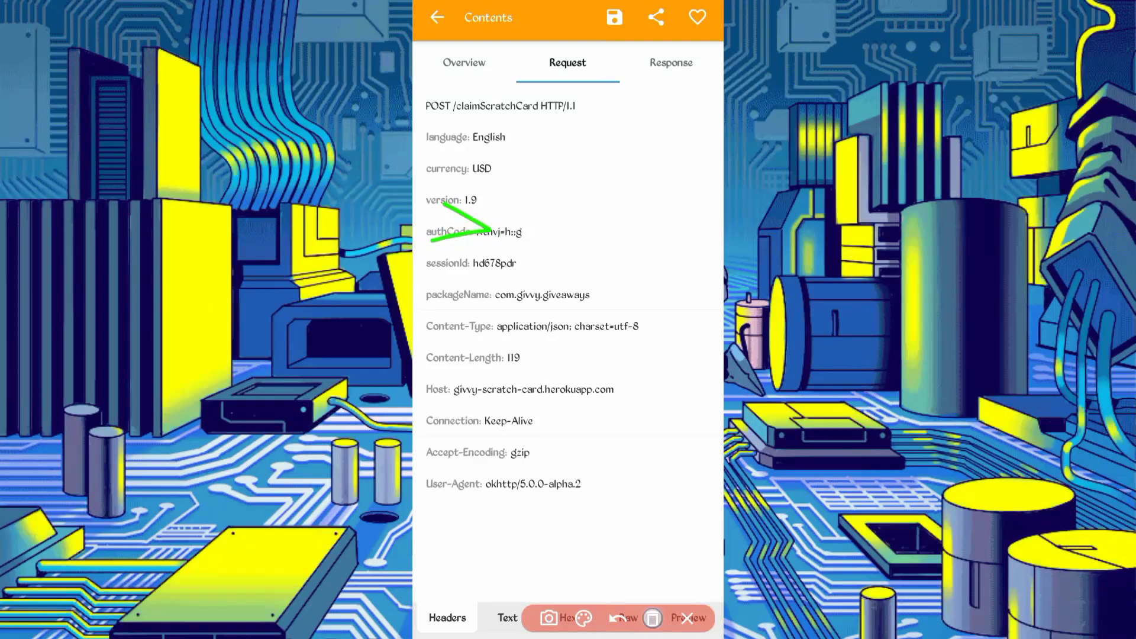
left_click(623, 617)
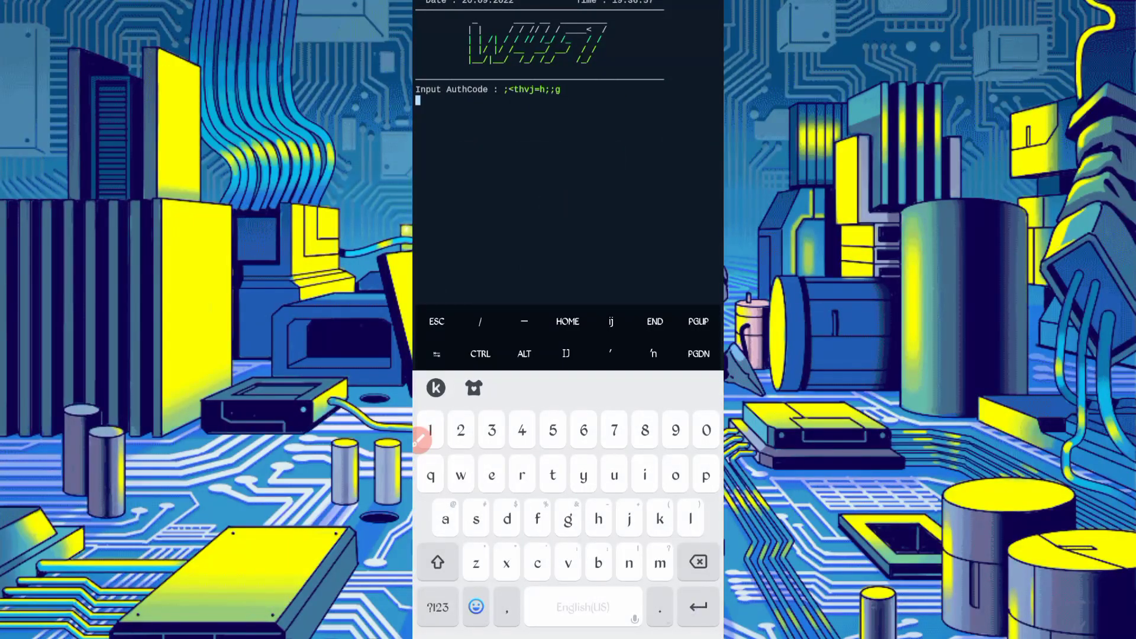
left_click(696, 607)
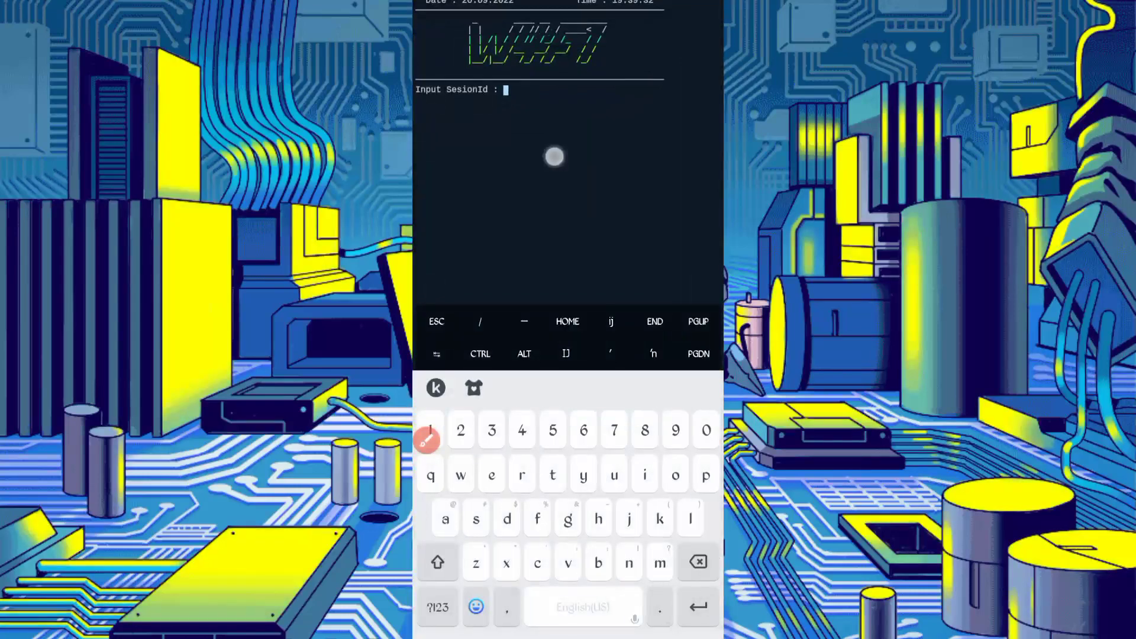
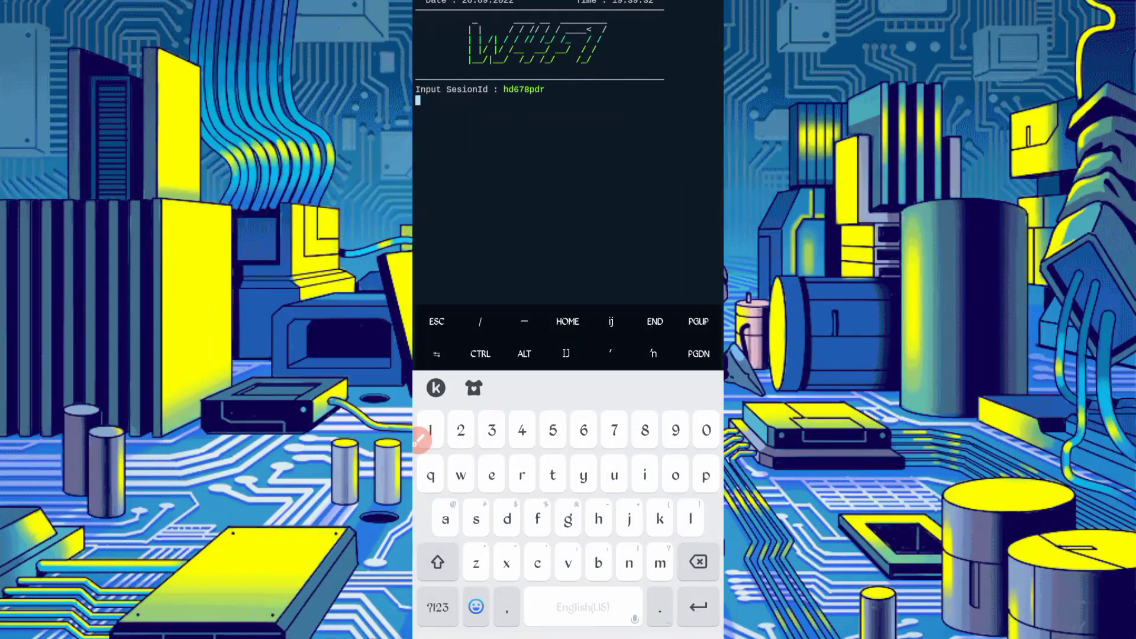
key("Return")
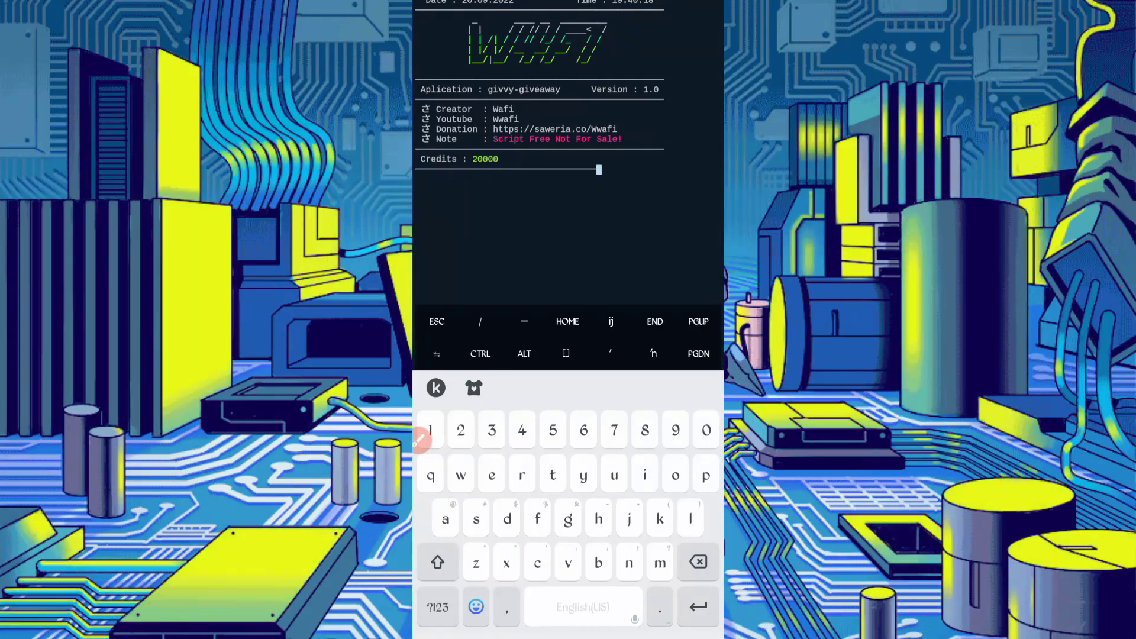
Start the script on the connected account showing 20000 credits
key("Return")
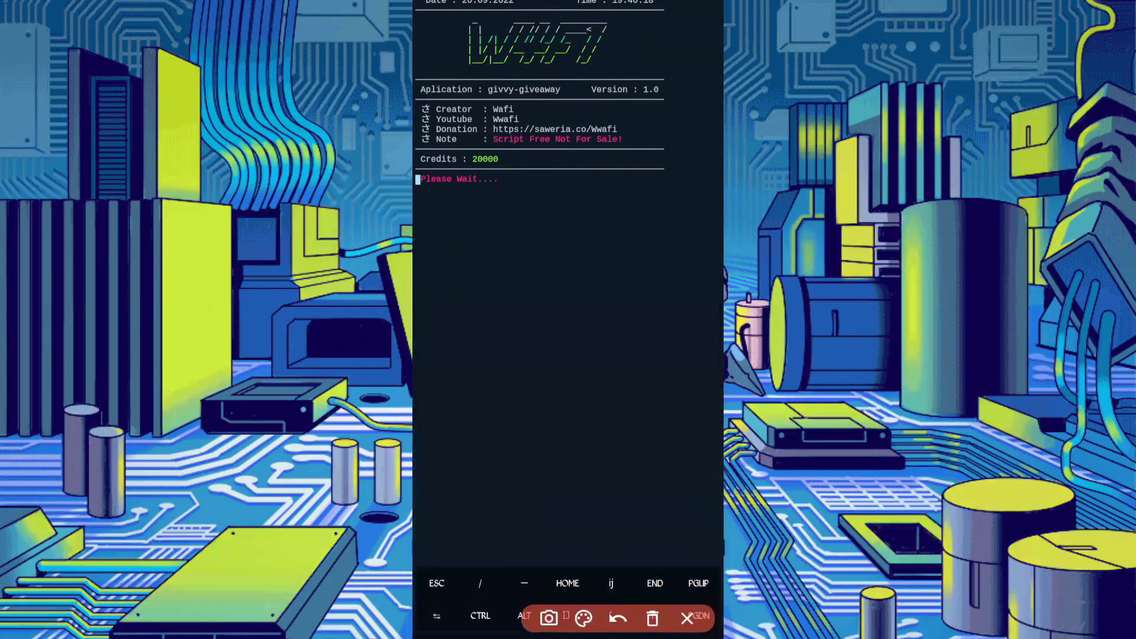